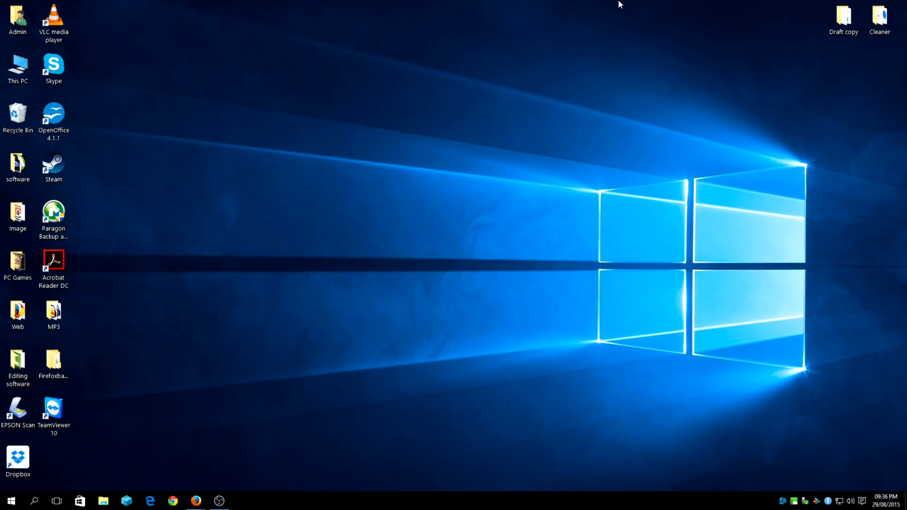
{"action": "mouse_move", "coordinate": [631, 191]}
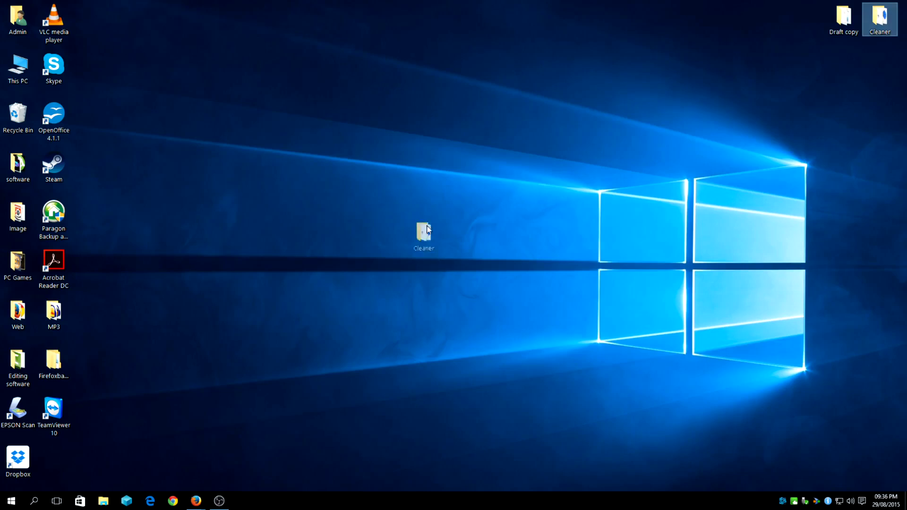
Open the desktop Cleaner folder to show its four cleanup tool shortcuts.
{"action": "double_click", "coordinate": [424, 231]}
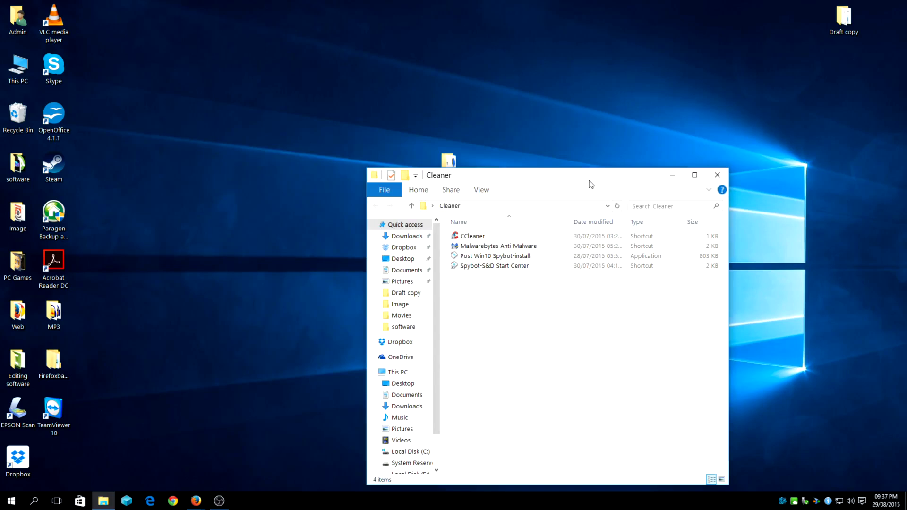
{"action": "mouse_move", "coordinate": [489, 204]}
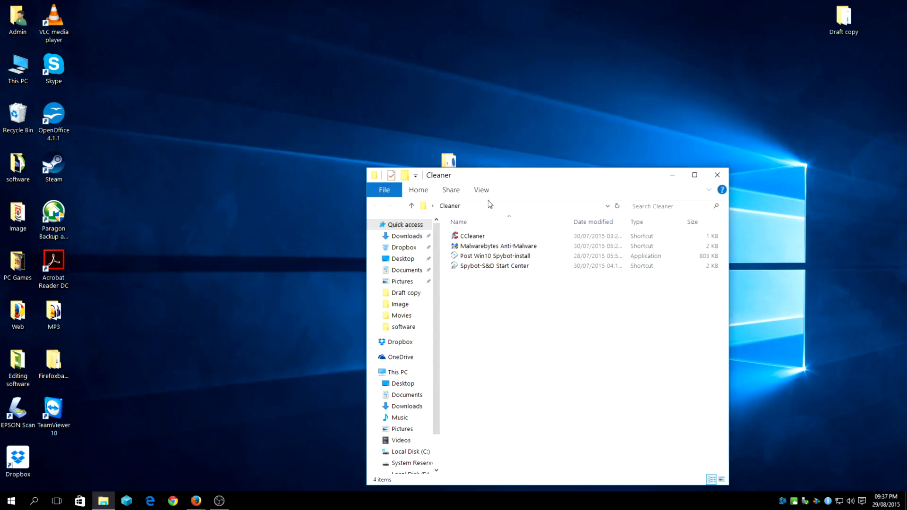
{"action": "mouse_move", "coordinate": [549, 249]}
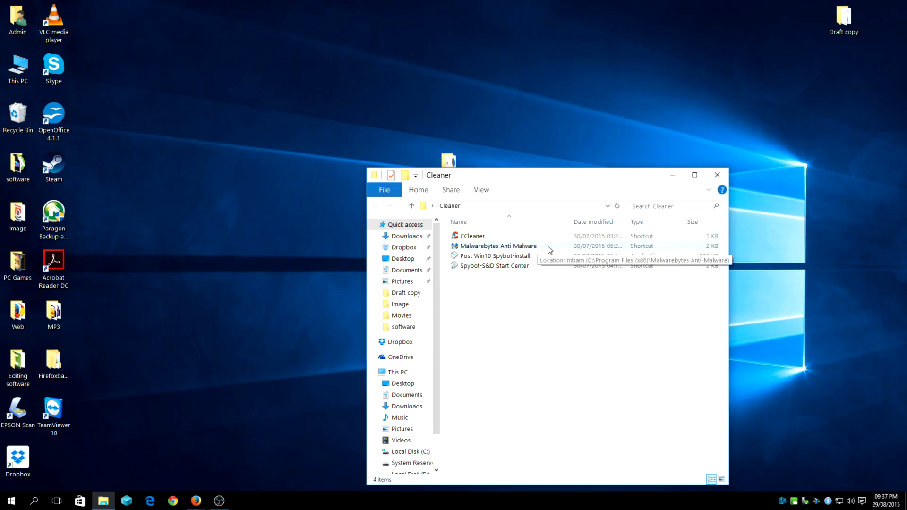
{"action": "mouse_move", "coordinate": [522, 247]}
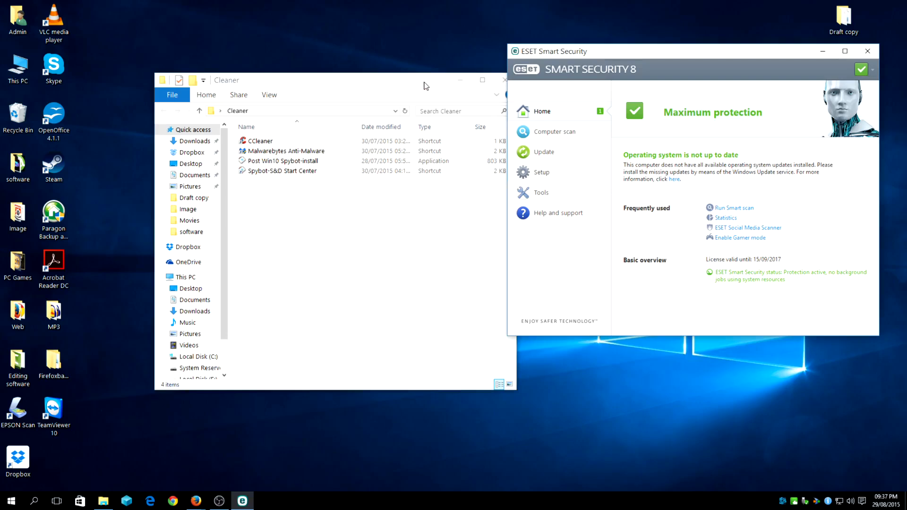
Move the Cleaner folder window aside and select the Malwarebytes Anti-Malware shortcut.
{"action": "left_click", "coordinate": [673, 178]}
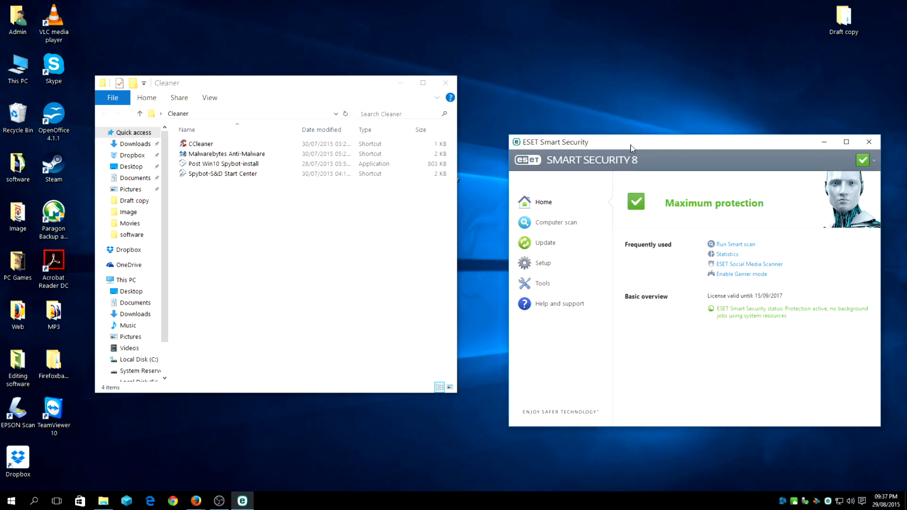
{"action": "left_click", "coordinate": [227, 153]}
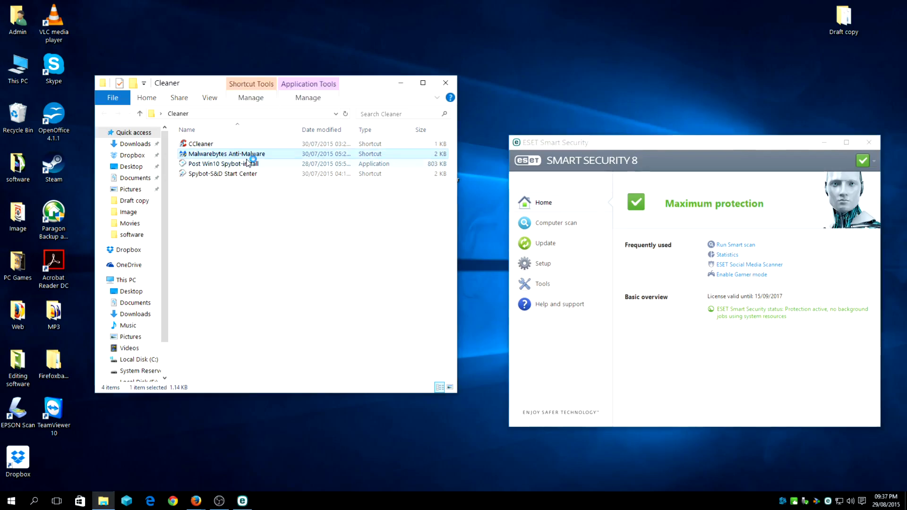
{"action": "mouse_move", "coordinate": [223, 164]}
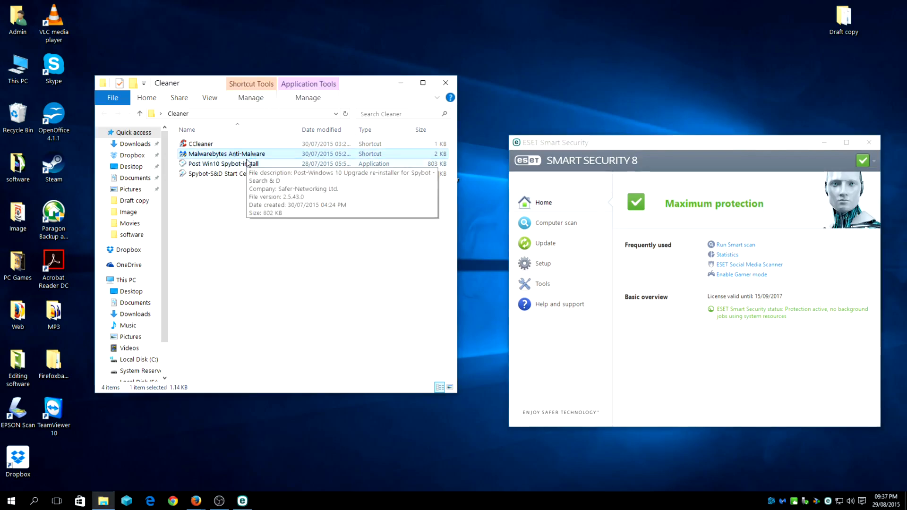
Launch Malwarebytes, update its database to v2015.08.29.04, and select Custom Scan.
{"action": "double_click", "coordinate": [227, 153]}
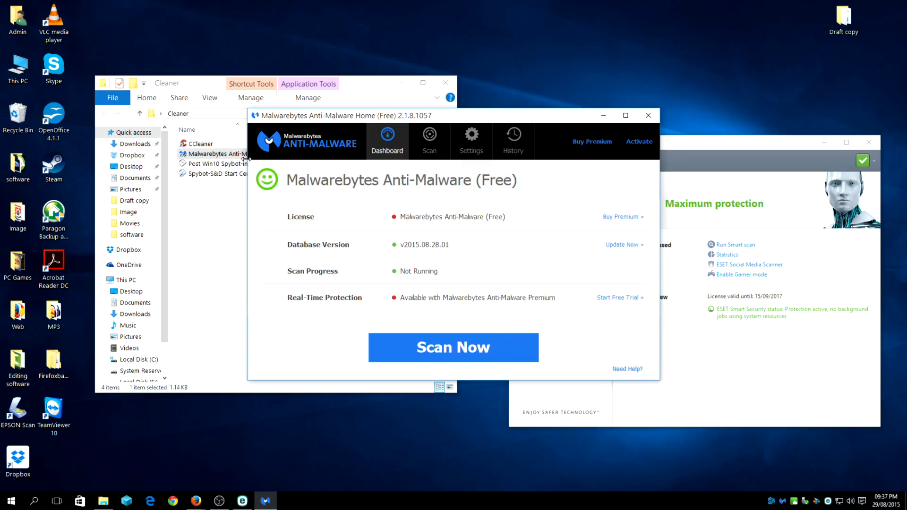
{"action": "mouse_move", "coordinate": [412, 116]}
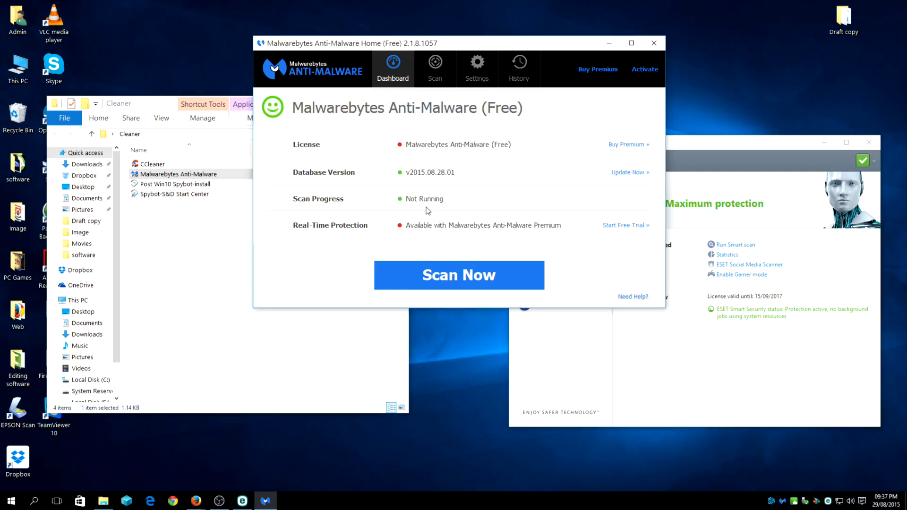
{"action": "left_click", "coordinate": [629, 172]}
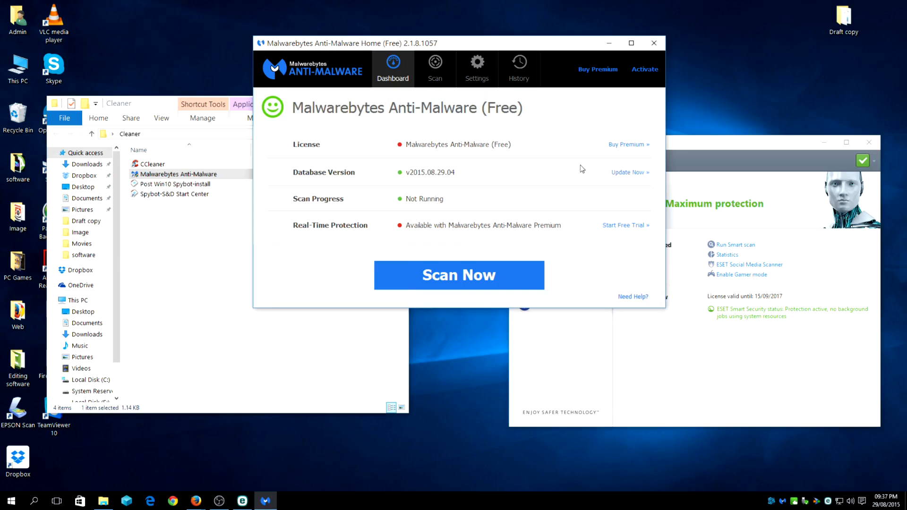
{"action": "left_click", "coordinate": [435, 68]}
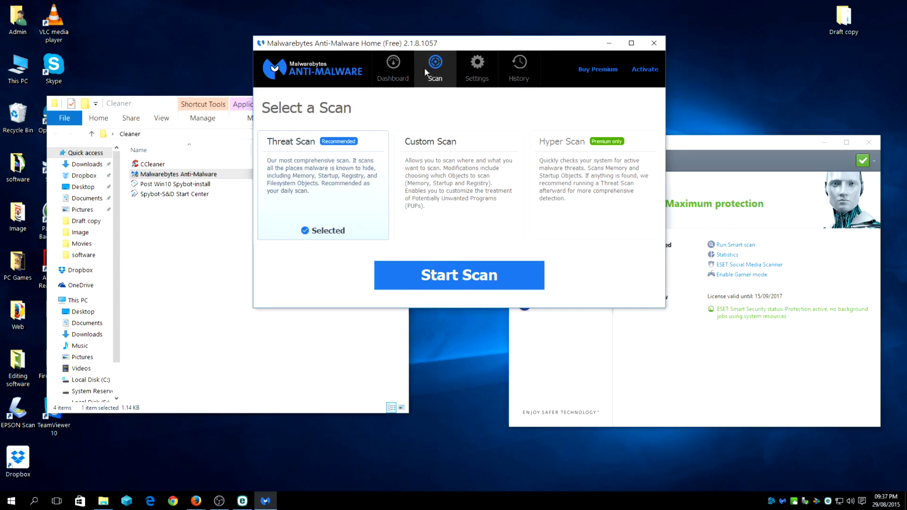
{"action": "left_click", "coordinate": [458, 185]}
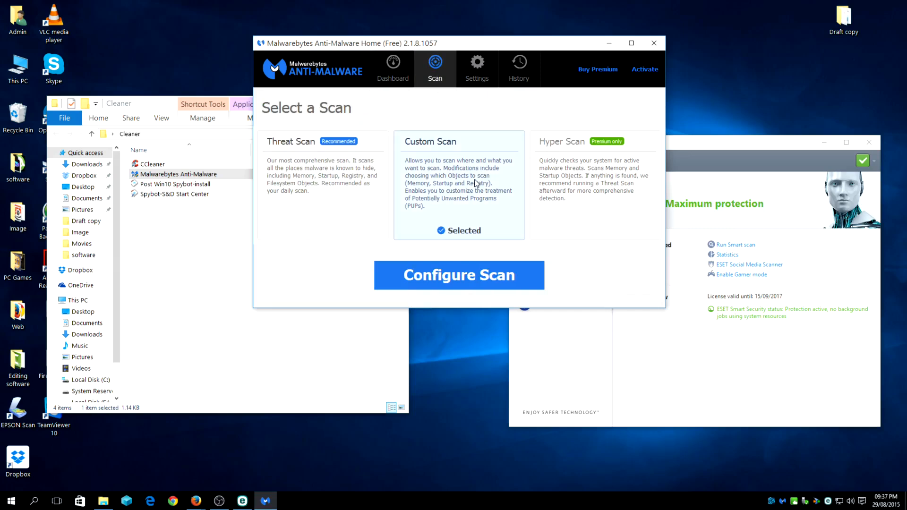
{"action": "mouse_move", "coordinate": [478, 224]}
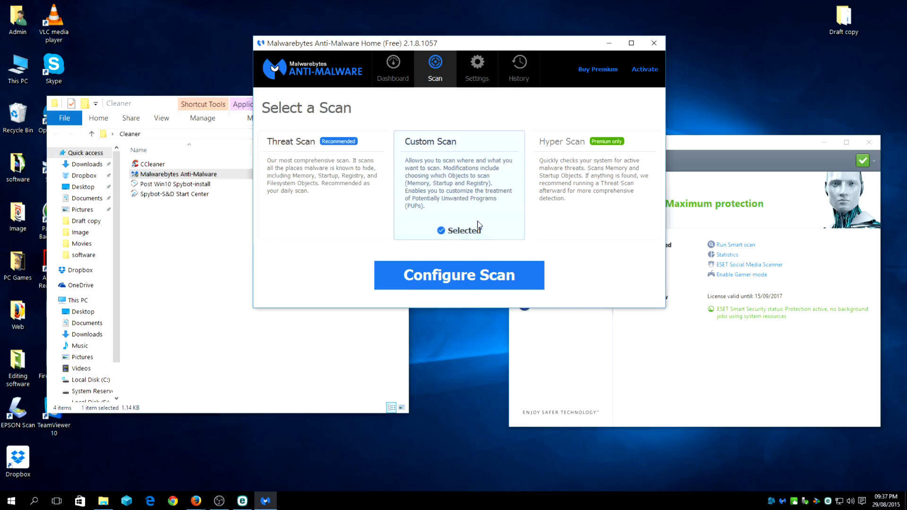
Configure the custom scan for drive C: with rootkit scanning, treating PUPs and PUMs as malware.
{"action": "left_click", "coordinate": [459, 275]}
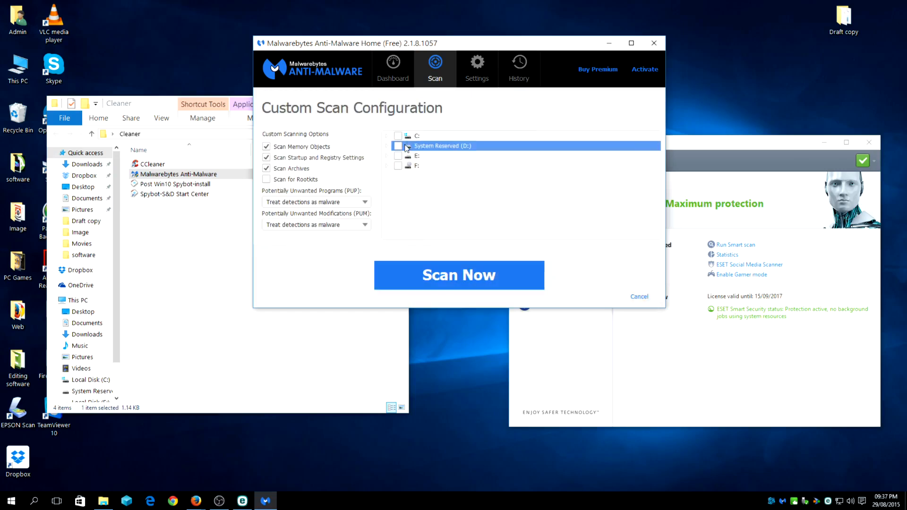
{"action": "left_click", "coordinate": [397, 136]}
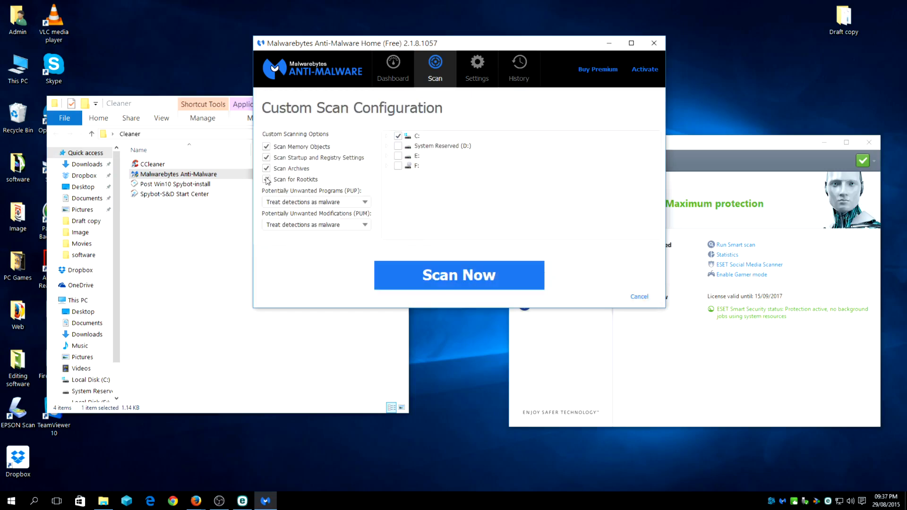
{"action": "left_click", "coordinate": [266, 179]}
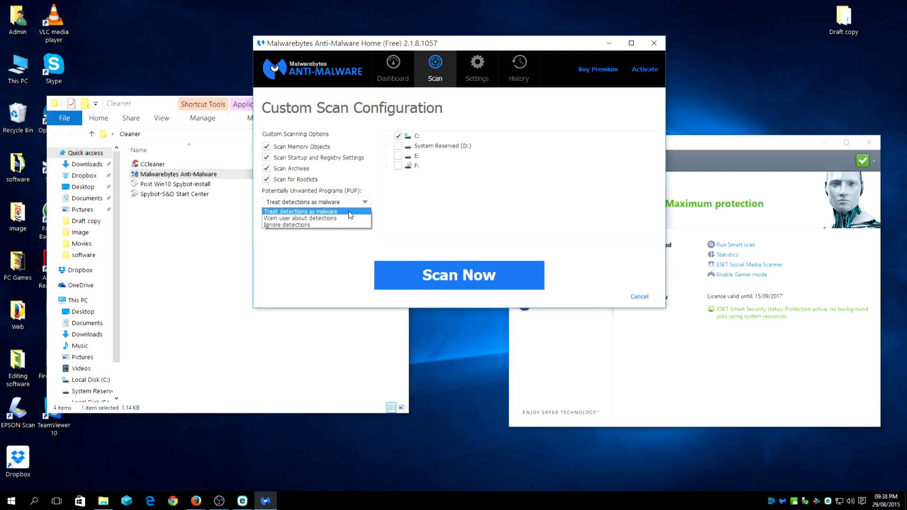
{"action": "mouse_move", "coordinate": [354, 206]}
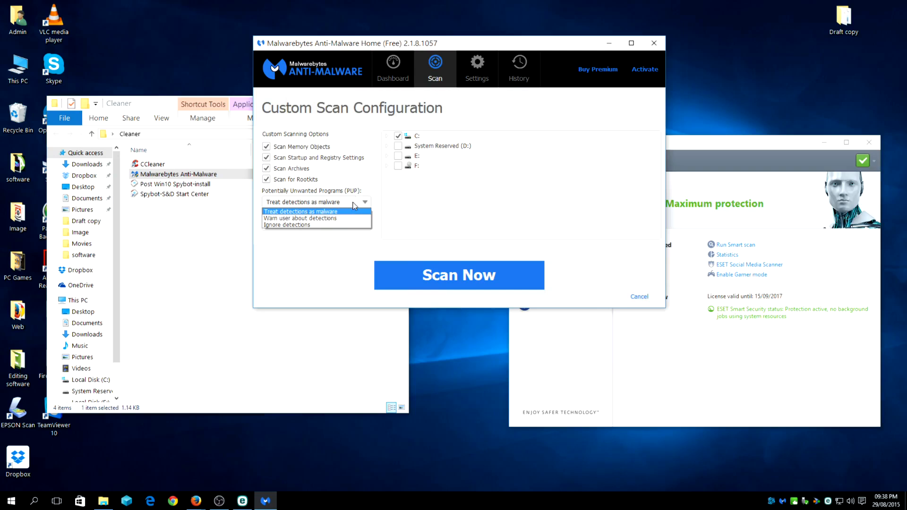
{"action": "left_click", "coordinate": [302, 211]}
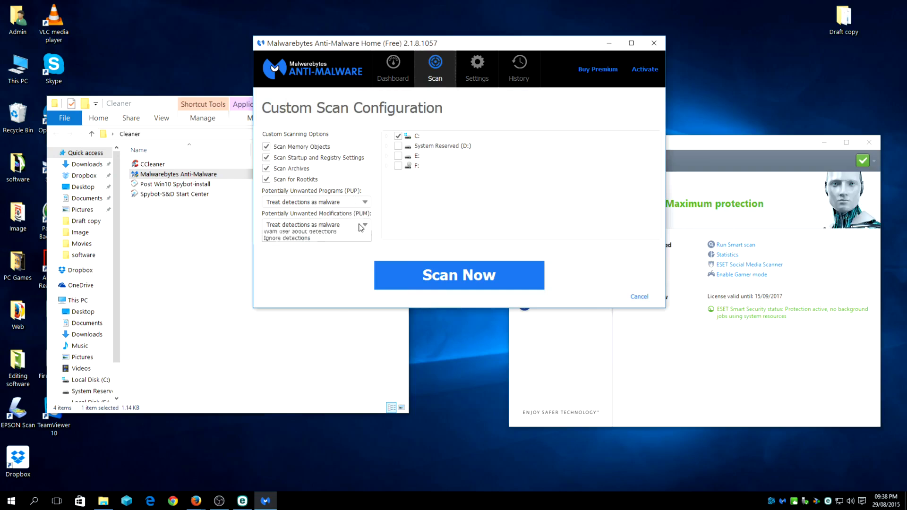
{"action": "left_click", "coordinate": [304, 224]}
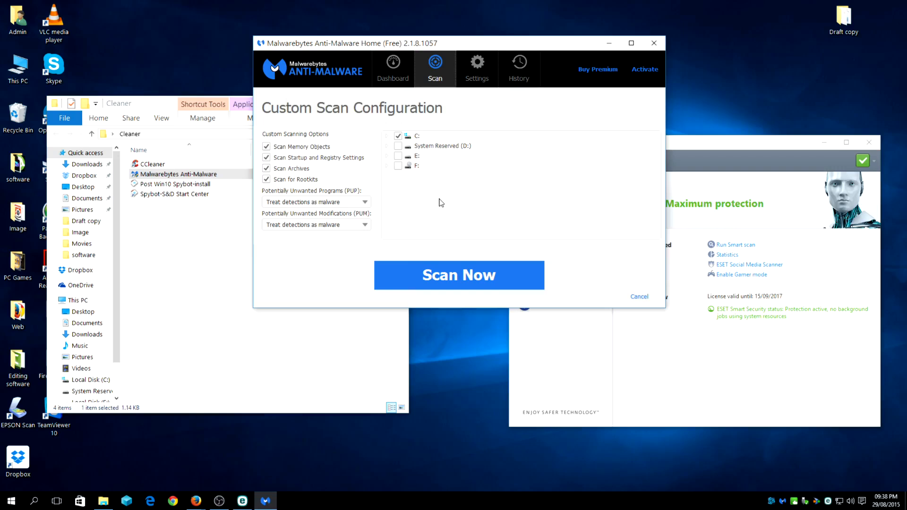
{"action": "left_click", "coordinate": [415, 155]}
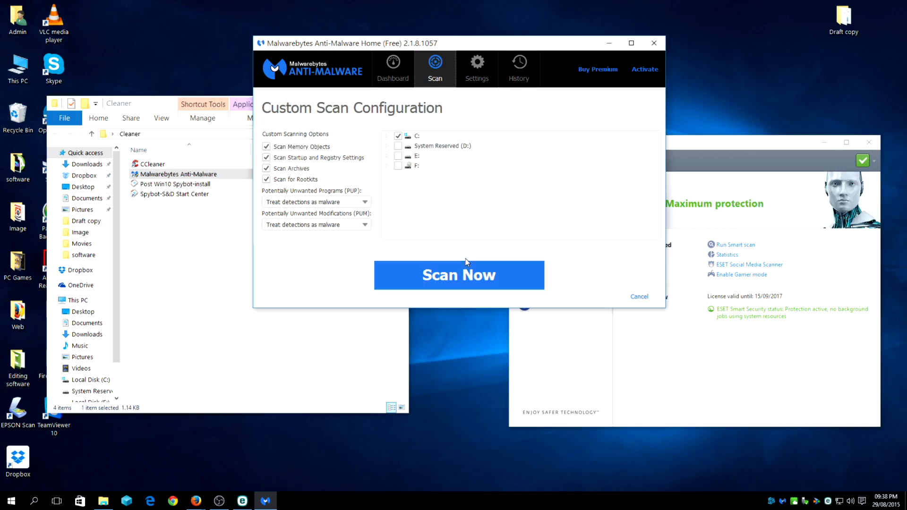
{"action": "mouse_move", "coordinate": [595, 121]}
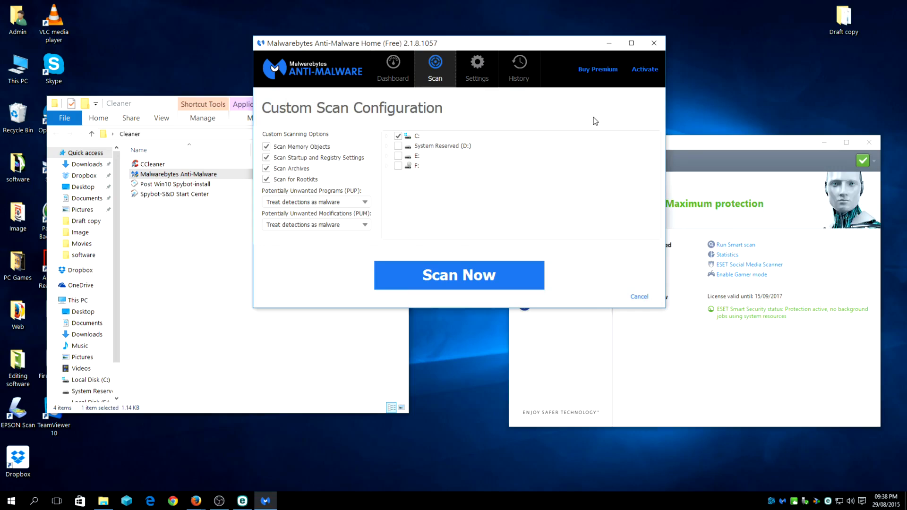
{"action": "mouse_move", "coordinate": [448, 57]}
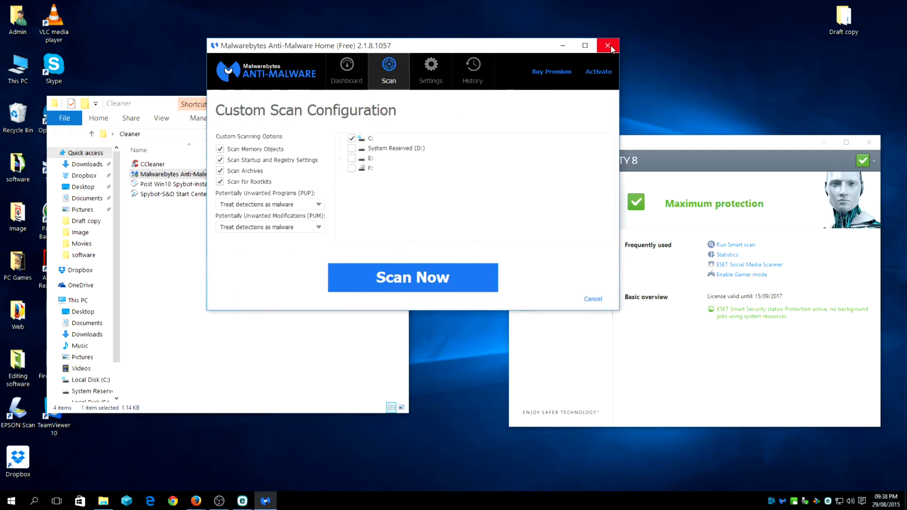
Close Malwarebytes, launch Spybot Start Center, and allow its outbound connection with a remembered ESET rule.
{"action": "left_click", "coordinate": [608, 45]}
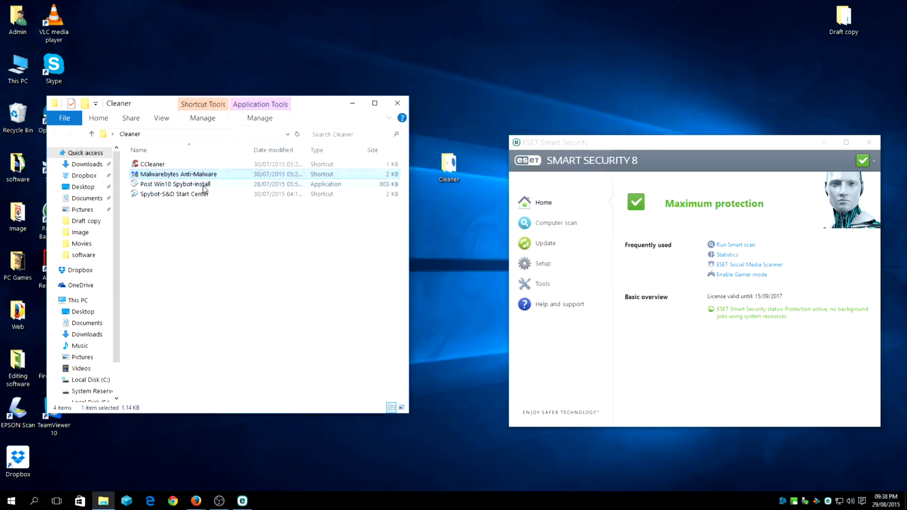
{"action": "left_click", "coordinate": [173, 194]}
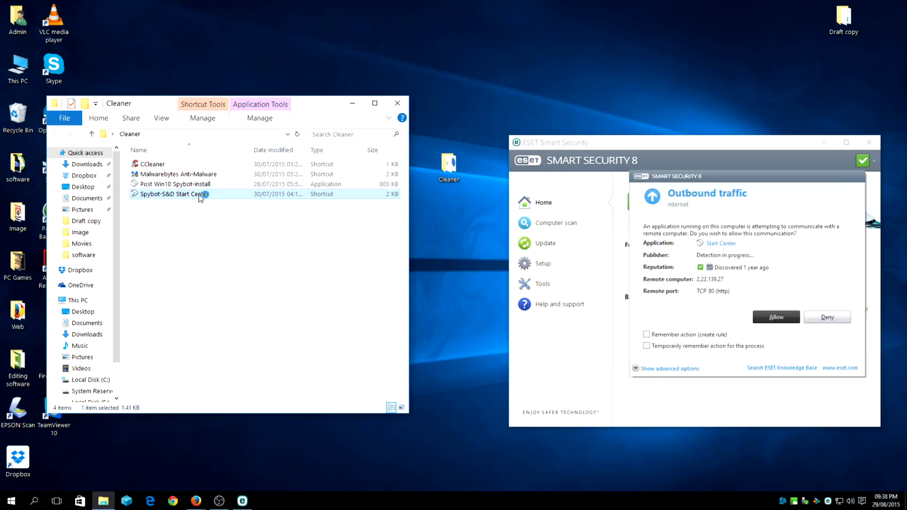
{"action": "left_click", "coordinate": [646, 335]}
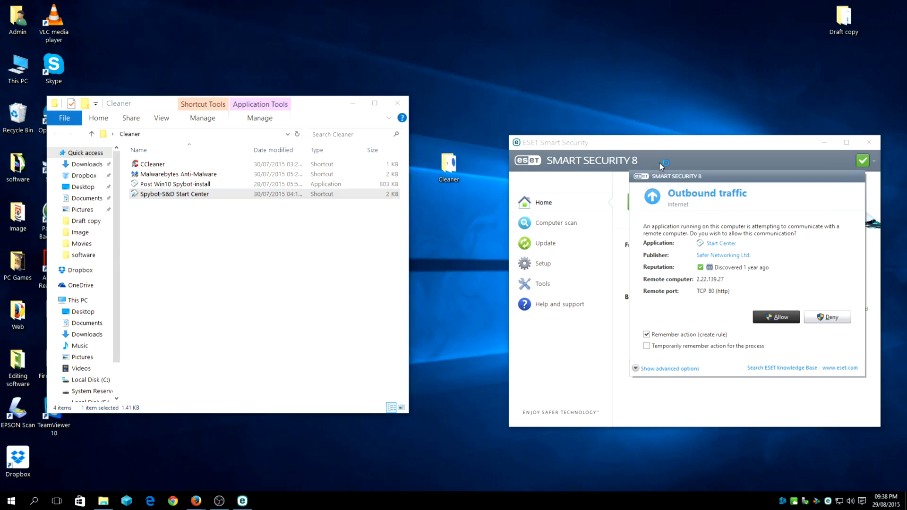
{"action": "left_click", "coordinate": [775, 317]}
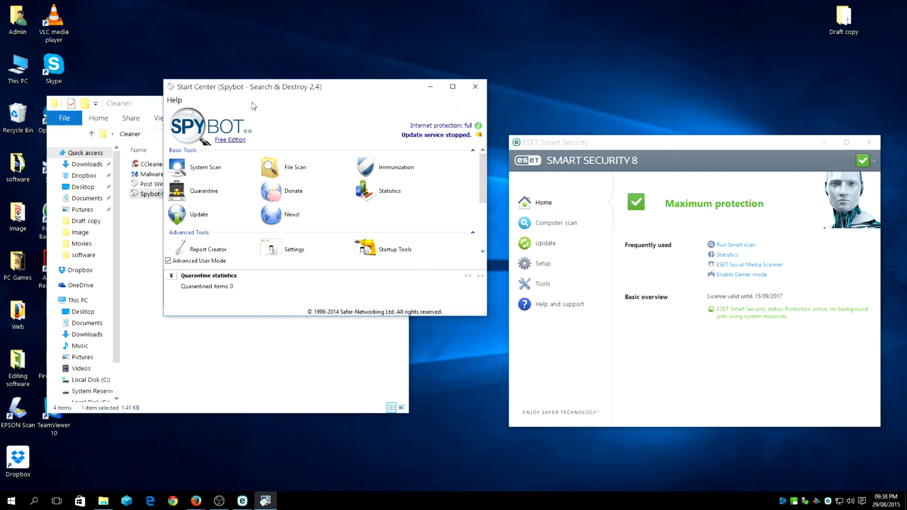
{"action": "mouse_move", "coordinate": [272, 194]}
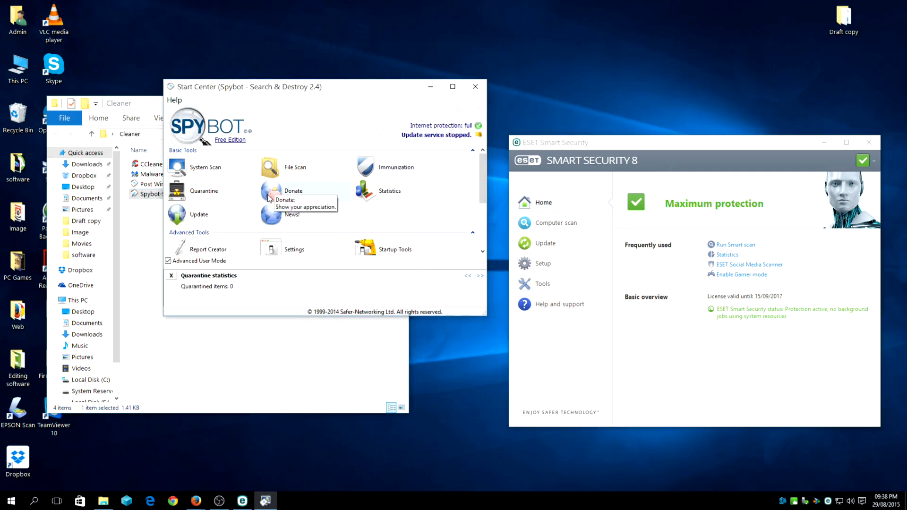
{"action": "mouse_move", "coordinate": [198, 214]}
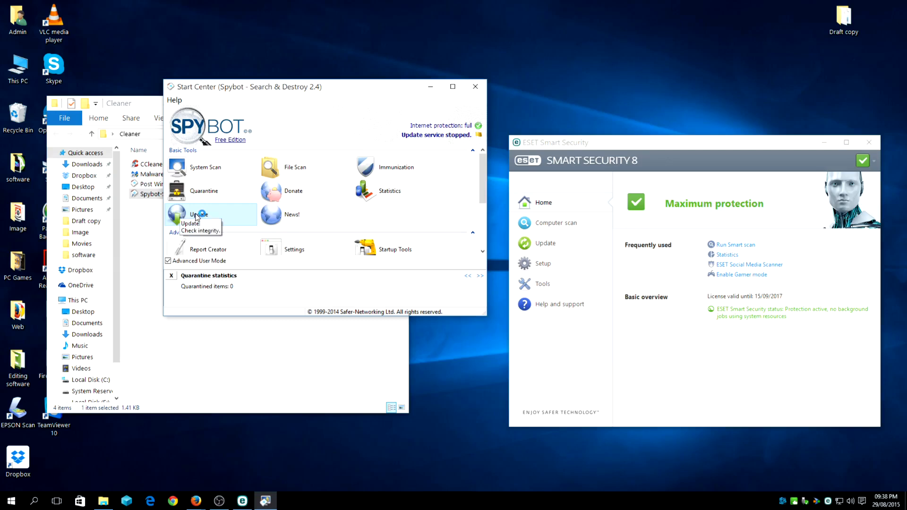
Start Spybot's signature update and approve the elevation prompt for administrator rights.
{"action": "left_click", "coordinate": [199, 215]}
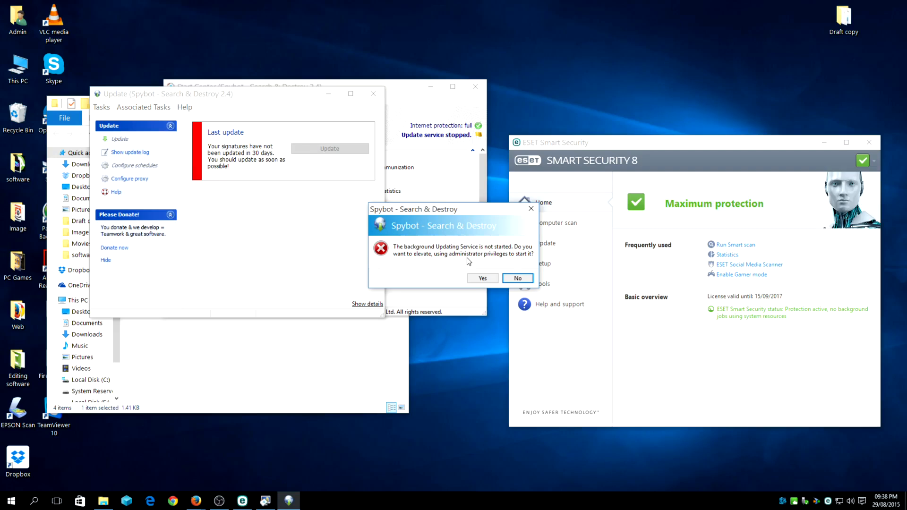
{"action": "left_click", "coordinate": [516, 278]}
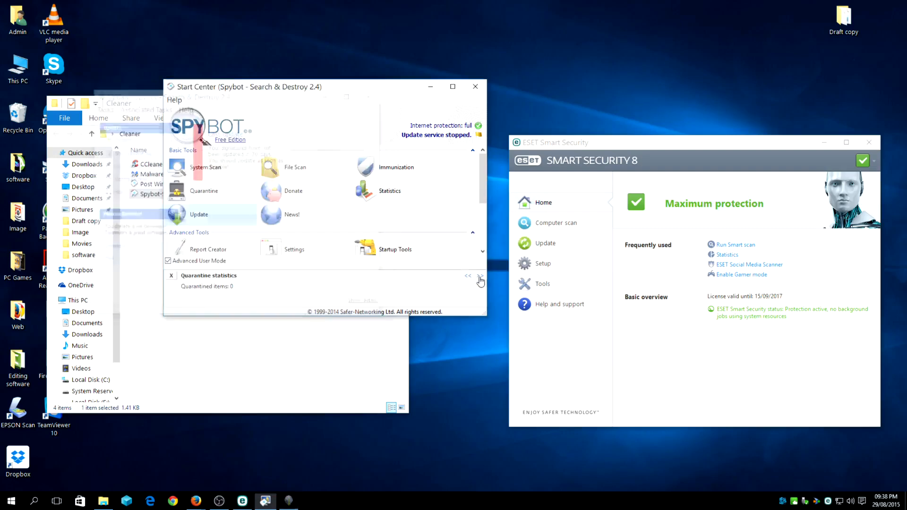
{"action": "left_click", "coordinate": [198, 214]}
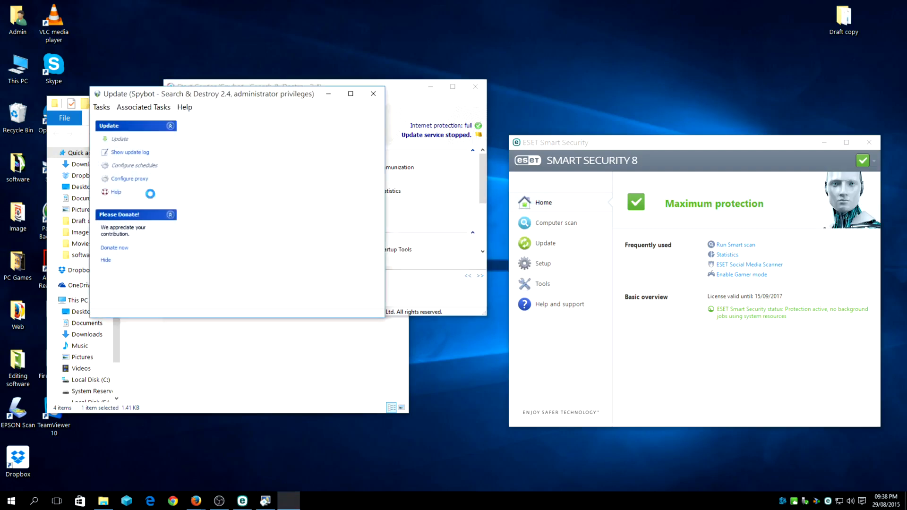
{"action": "left_click", "coordinate": [119, 139]}
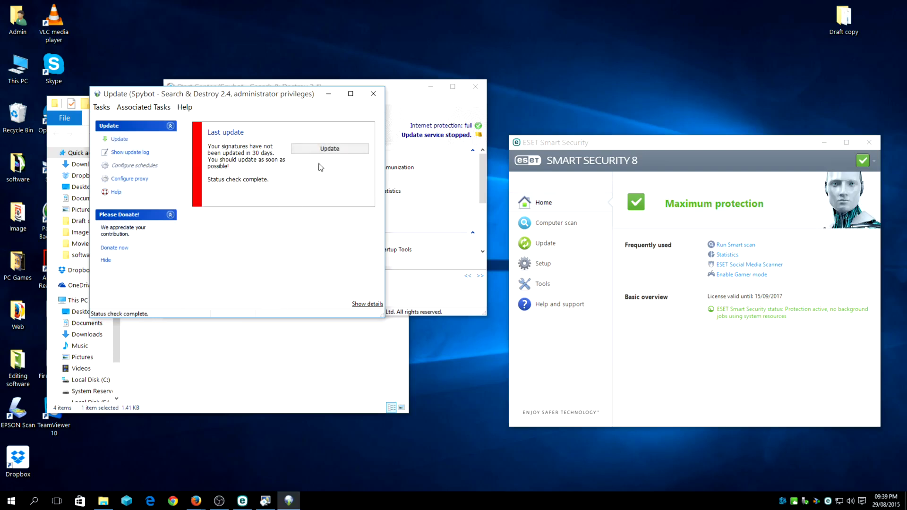
Download the antispyware signature updates, briefly viewing the update file list.
{"action": "left_click", "coordinate": [329, 149]}
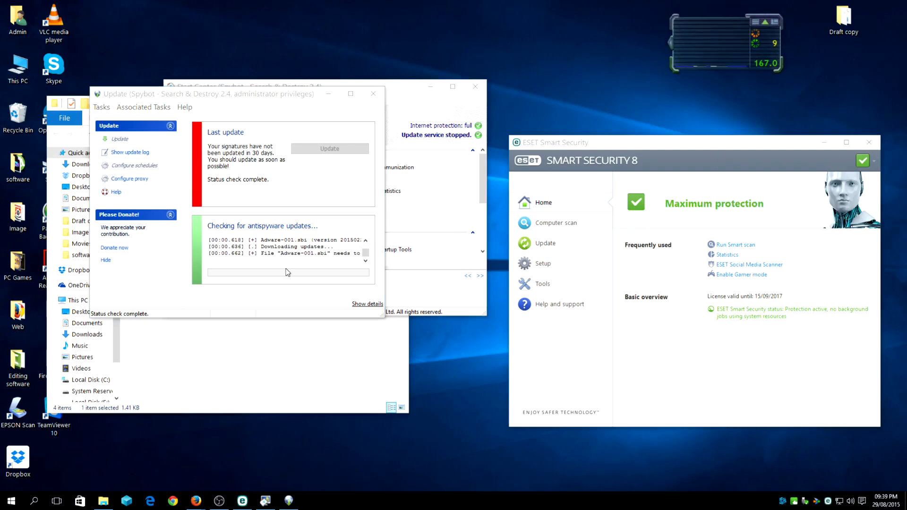
{"action": "left_click", "coordinate": [367, 304]}
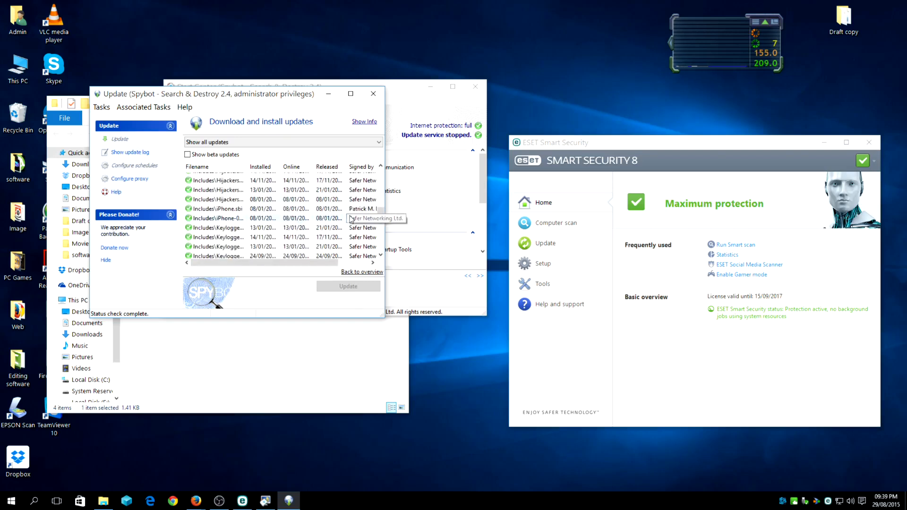
{"action": "left_click", "coordinate": [348, 286]}
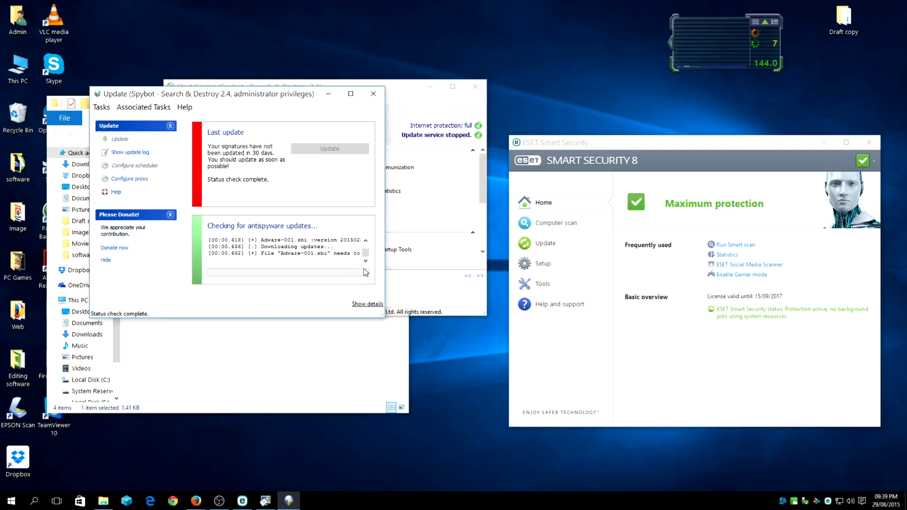
{"action": "mouse_move", "coordinate": [359, 191]}
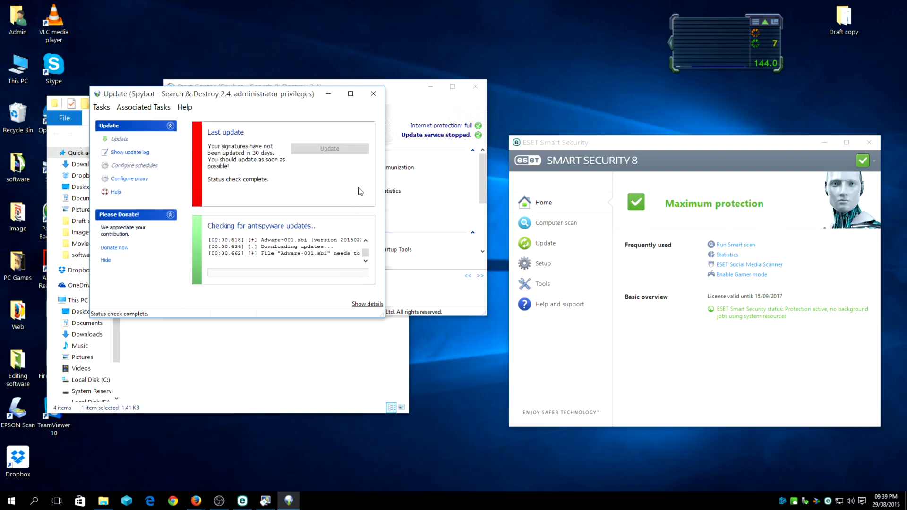
{"action": "mouse_move", "coordinate": [373, 93]}
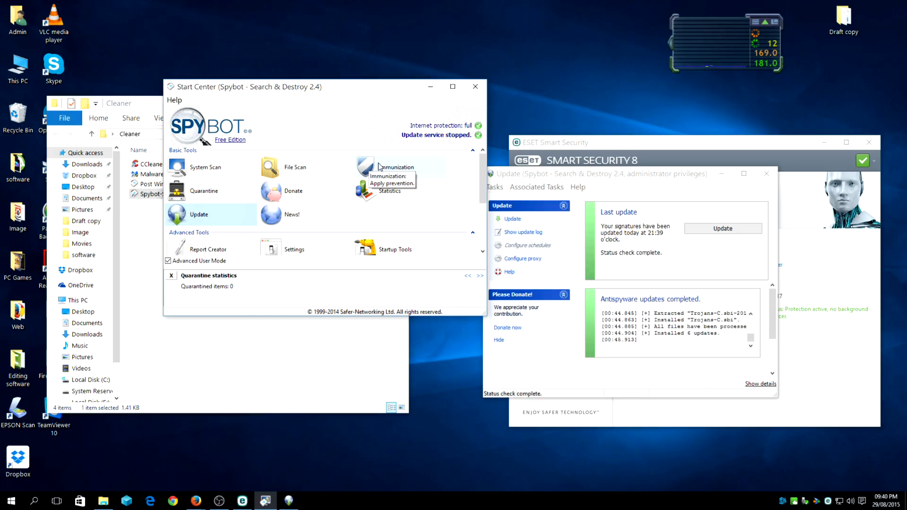
{"action": "mouse_move", "coordinate": [581, 247]}
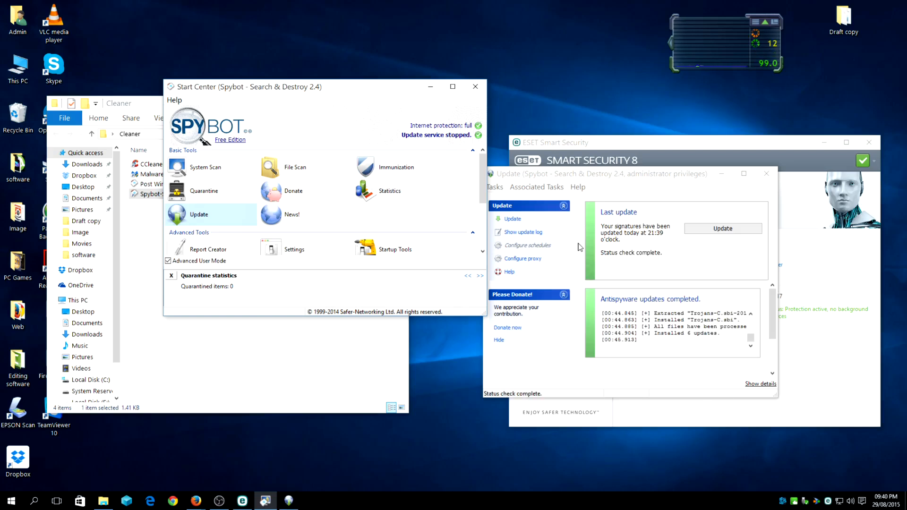
{"action": "mouse_move", "coordinate": [778, 169]}
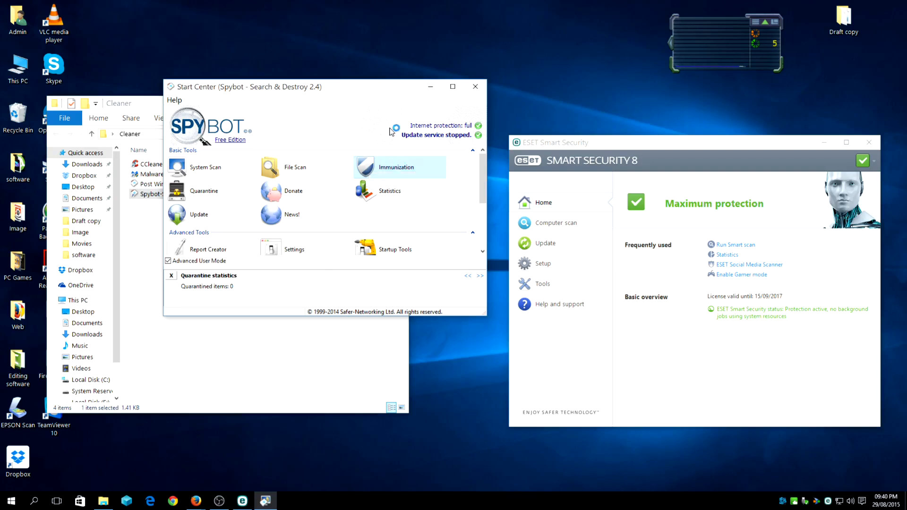
Open Immunization, check the system's immunization state, and apply immunization.
{"action": "left_click", "coordinate": [396, 167]}
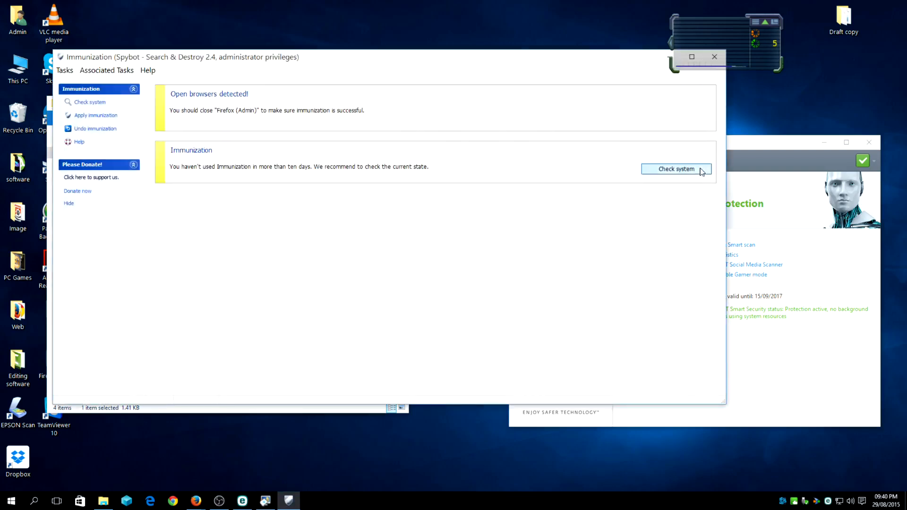
{"action": "left_click", "coordinate": [676, 169]}
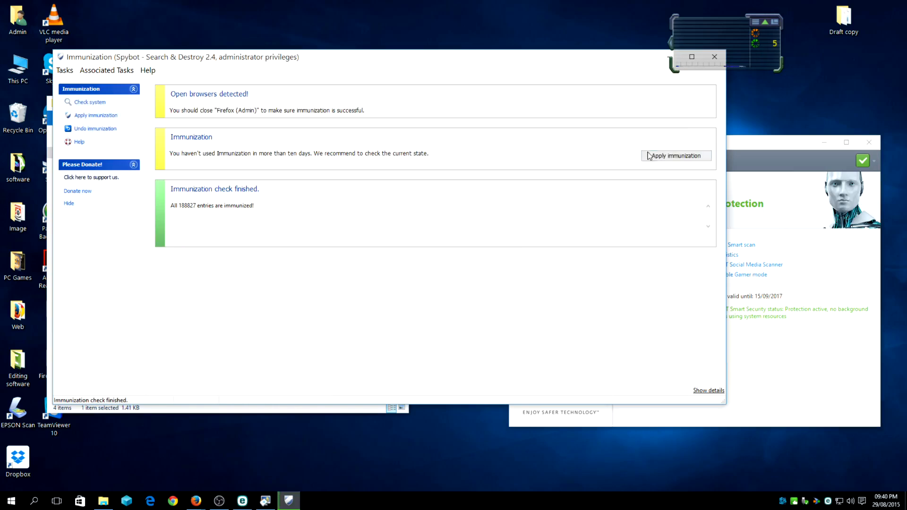
{"action": "left_click", "coordinate": [675, 155]}
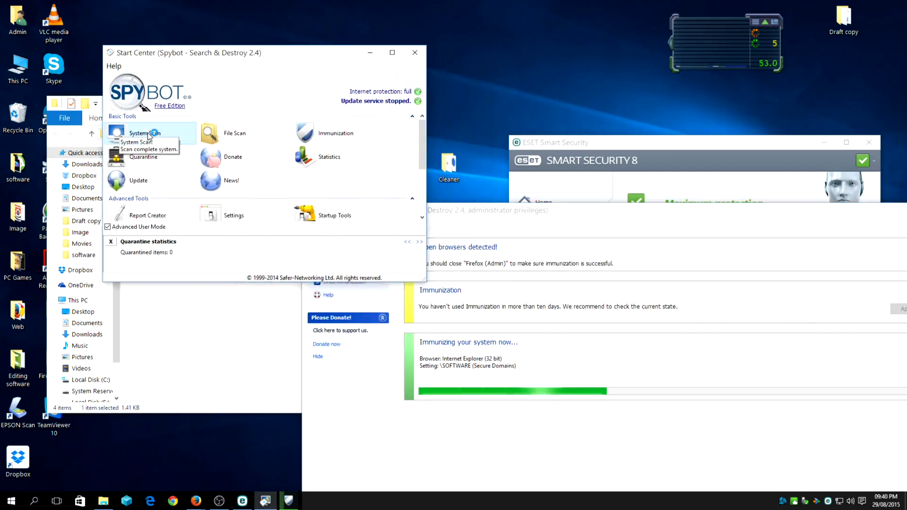
Open System Scan, view its scan type dropdown, then close System Scan and the Start Center.
{"action": "left_click", "coordinate": [138, 133]}
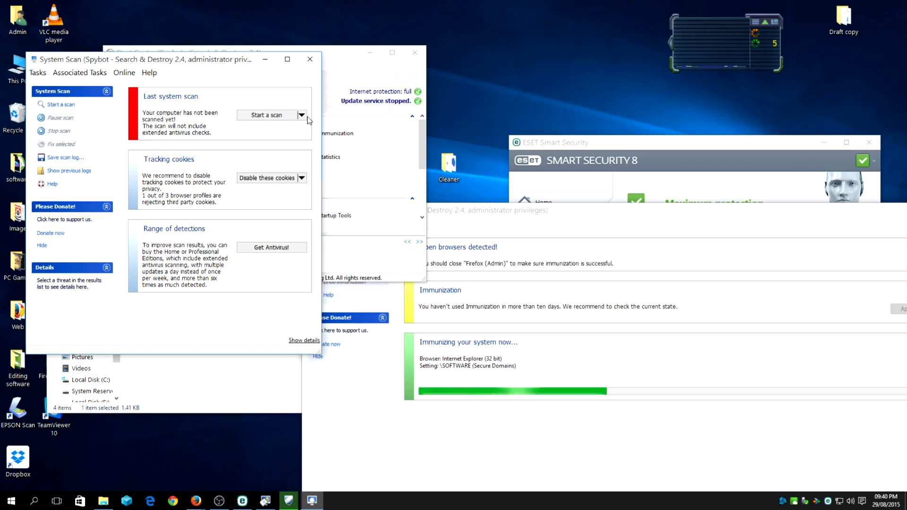
{"action": "left_click", "coordinate": [302, 115]}
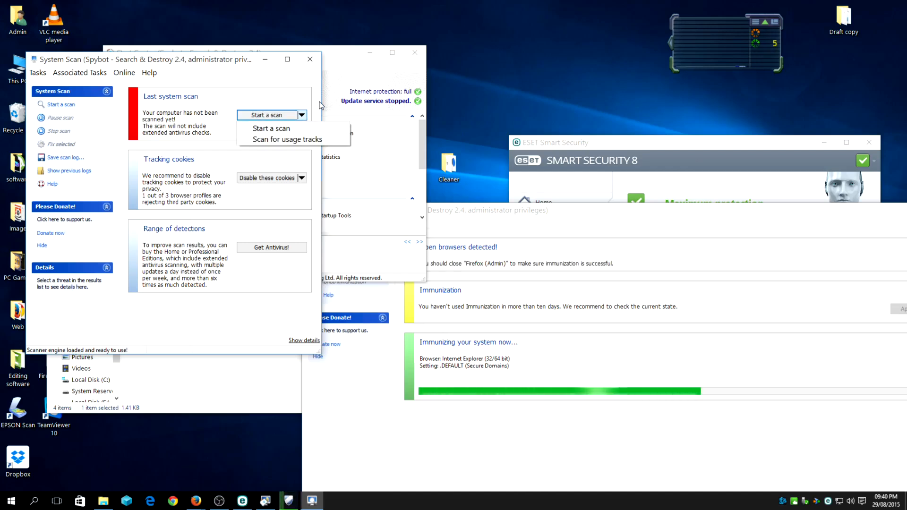
{"action": "left_click", "coordinate": [310, 59]}
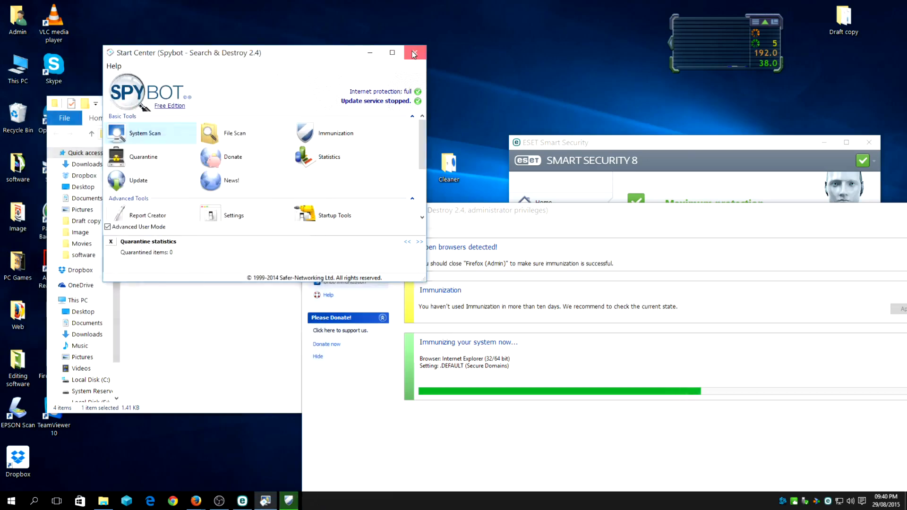
{"action": "left_click", "coordinate": [413, 52]}
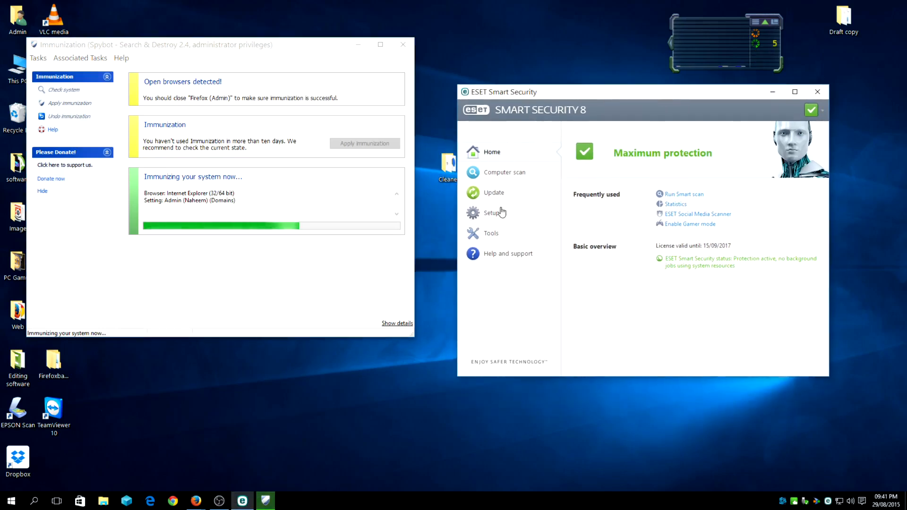
{"action": "mouse_move", "coordinate": [492, 213]}
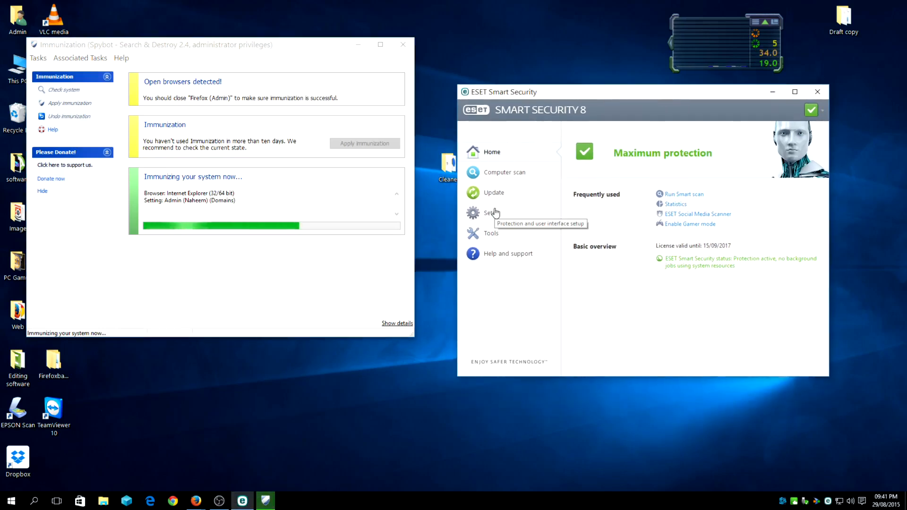
Preview an ESET custom scan targeting memory, boot sector and C:, then cancel it.
{"action": "left_click", "coordinate": [504, 172]}
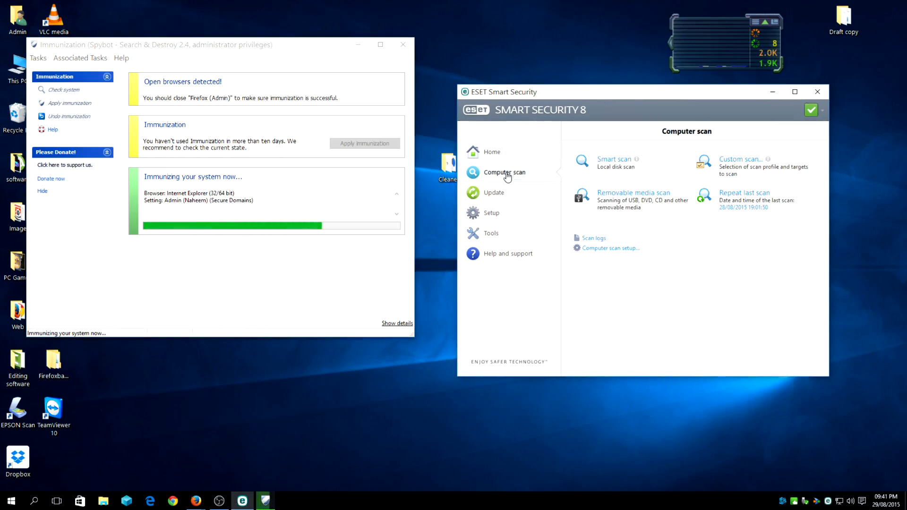
{"action": "left_click", "coordinate": [740, 159]}
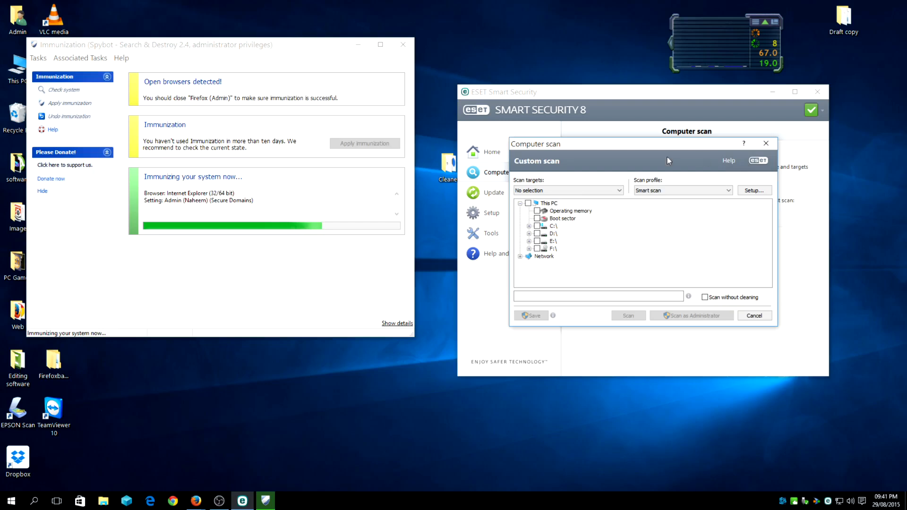
{"action": "left_click", "coordinate": [528, 203]}
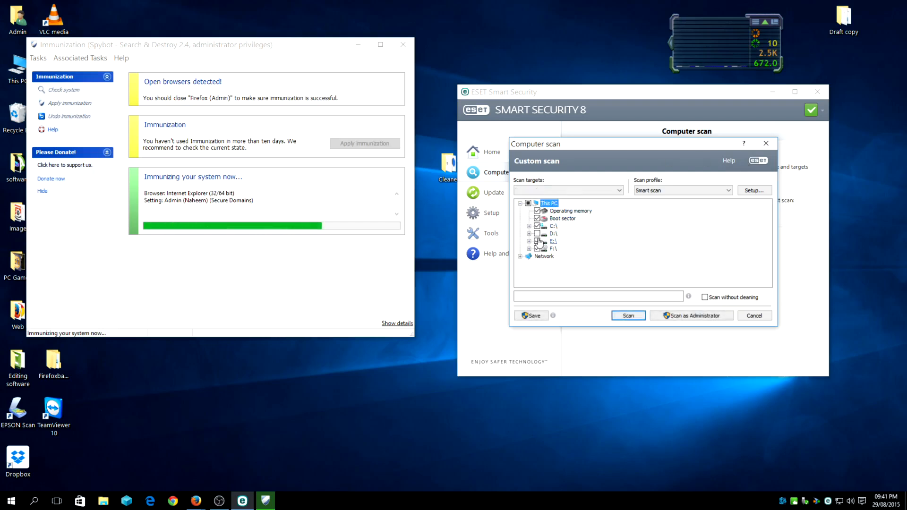
{"action": "left_click", "coordinate": [536, 242]}
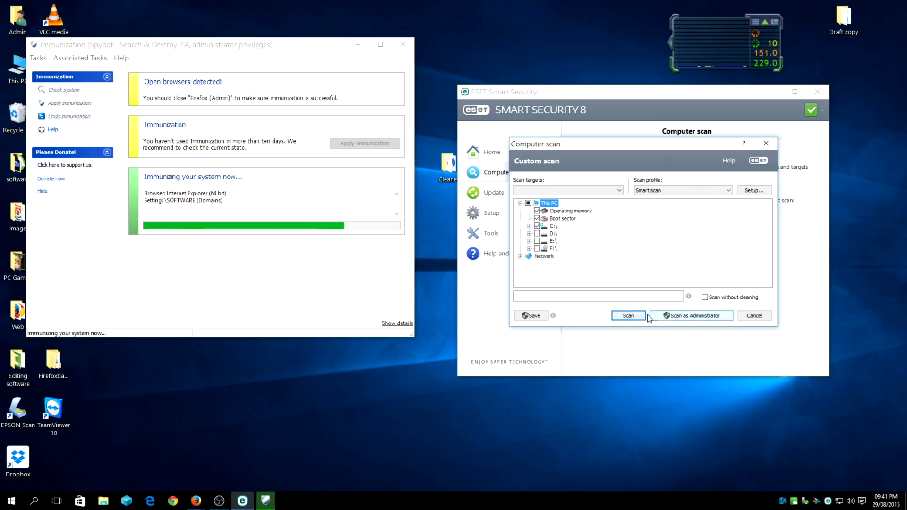
{"action": "mouse_move", "coordinate": [693, 322]}
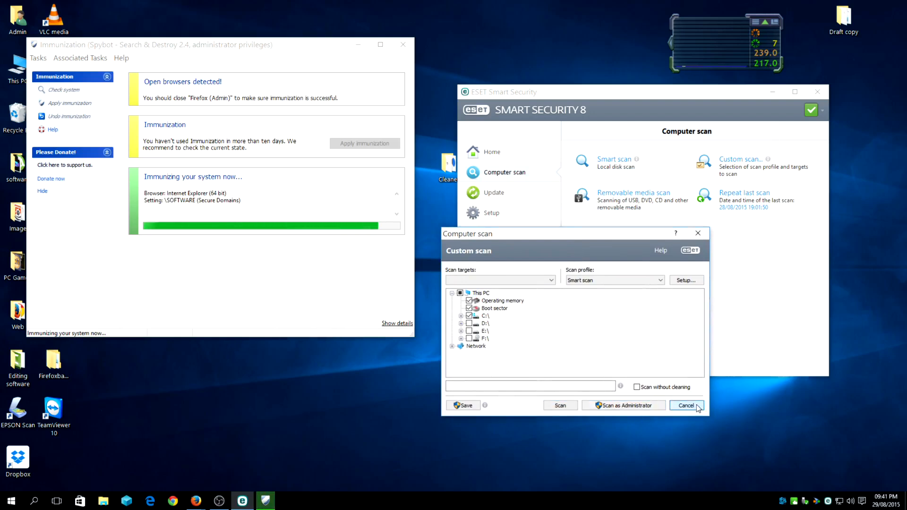
{"action": "left_click", "coordinate": [685, 405]}
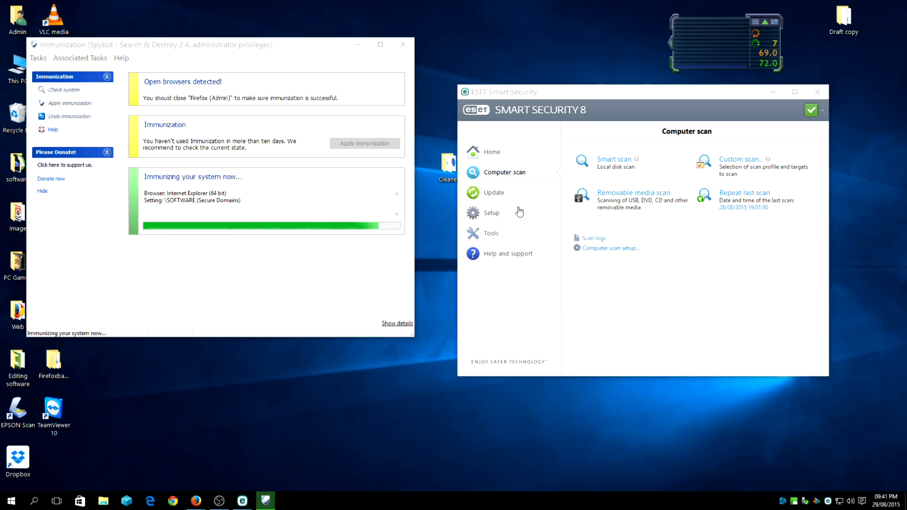
Update ESET's virus signature database to version 12172 and close Spybot's Immunization window.
{"action": "left_click", "coordinate": [495, 192]}
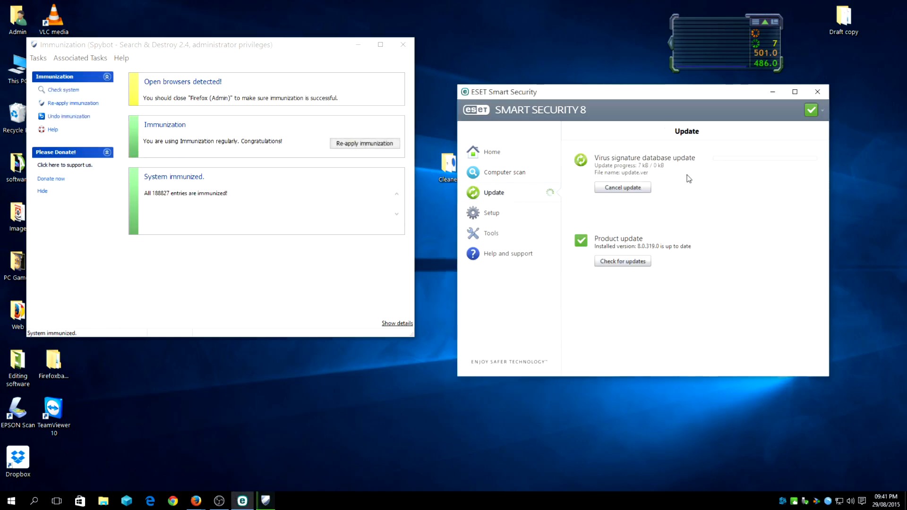
{"action": "mouse_move", "coordinate": [747, 248]}
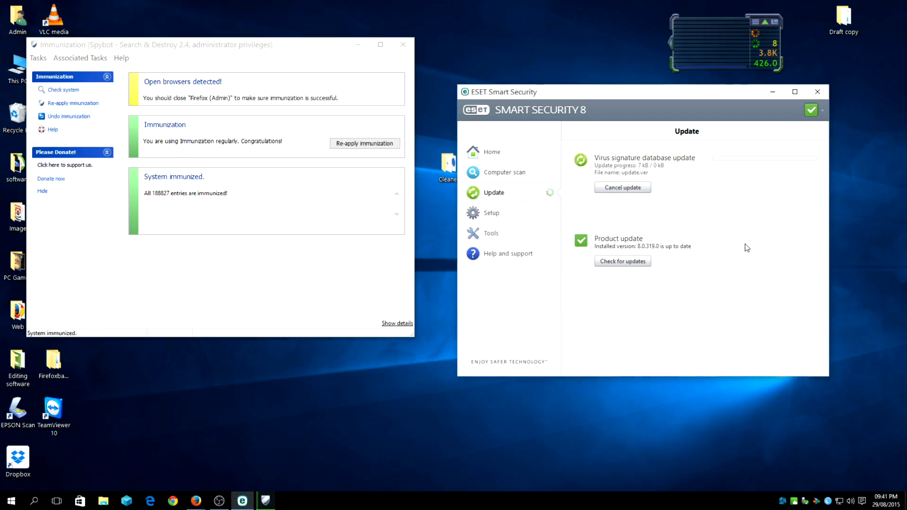
{"action": "mouse_move", "coordinate": [493, 206]}
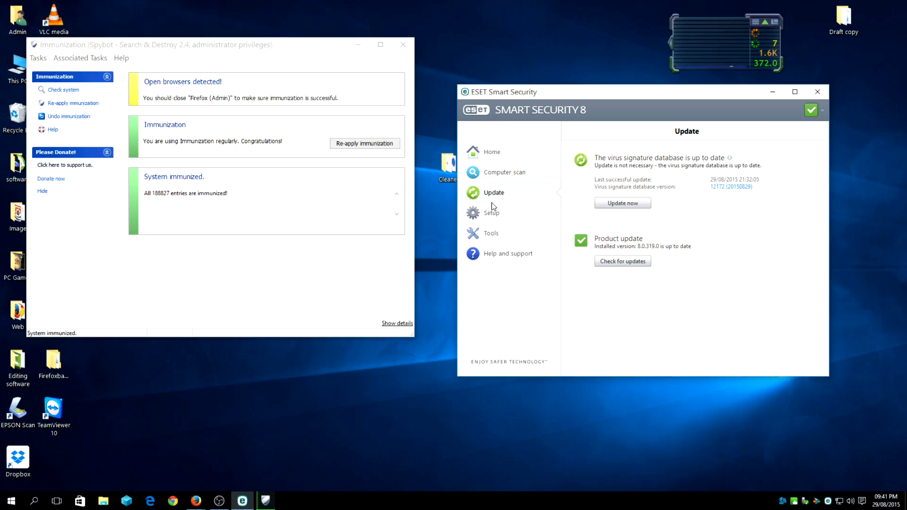
{"action": "mouse_move", "coordinate": [613, 238]}
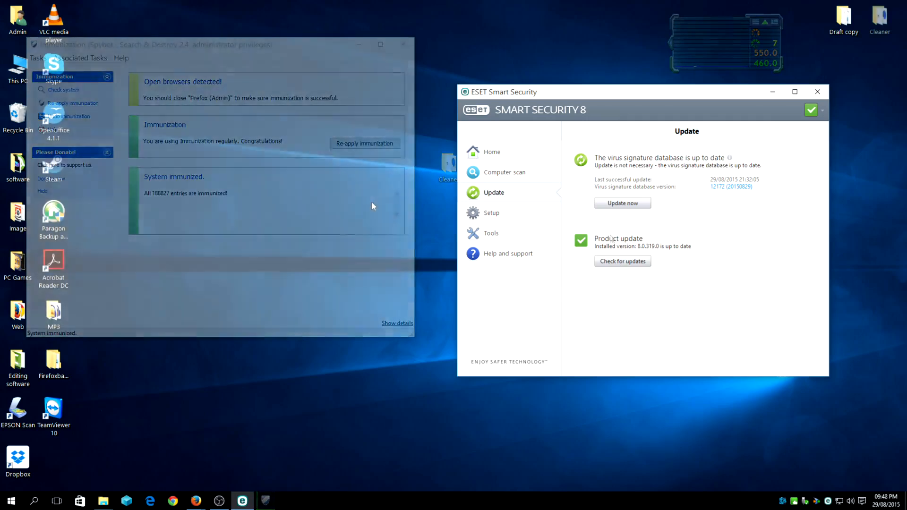
{"action": "left_click", "coordinate": [403, 44]}
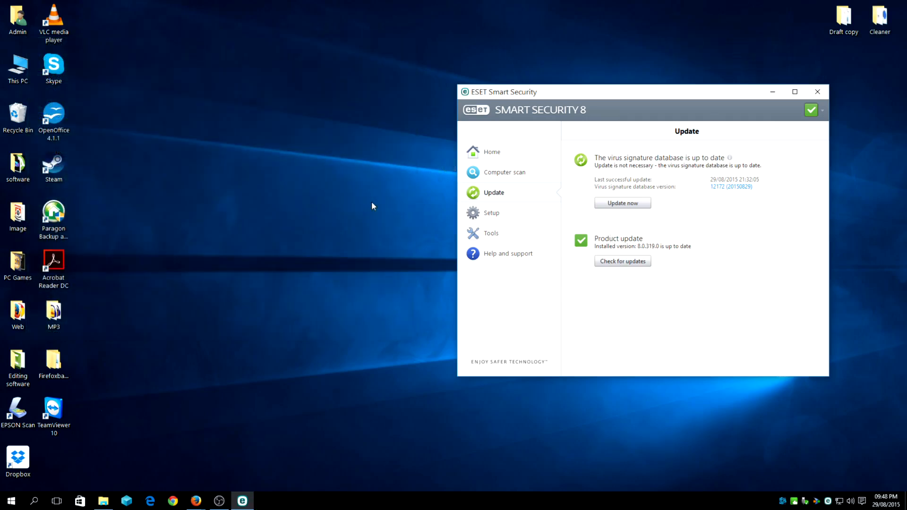